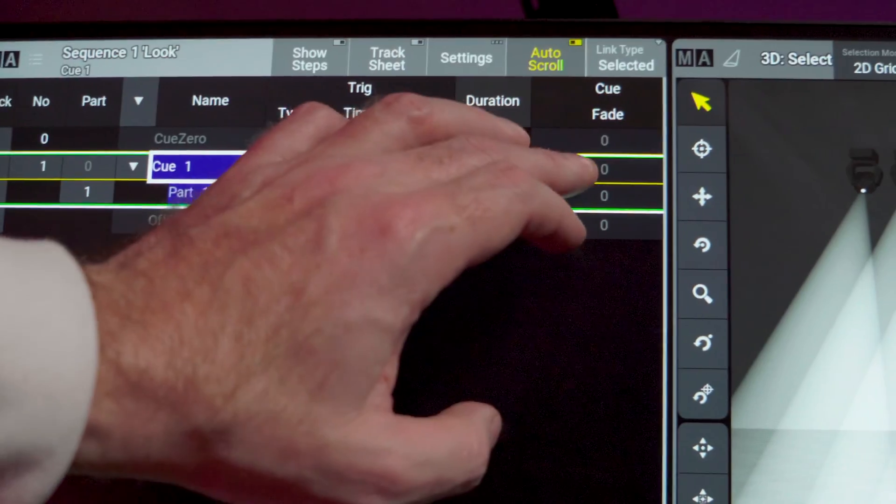
Switch the programmer's encoder bar to the Delay timing layer
left_click(604, 168)
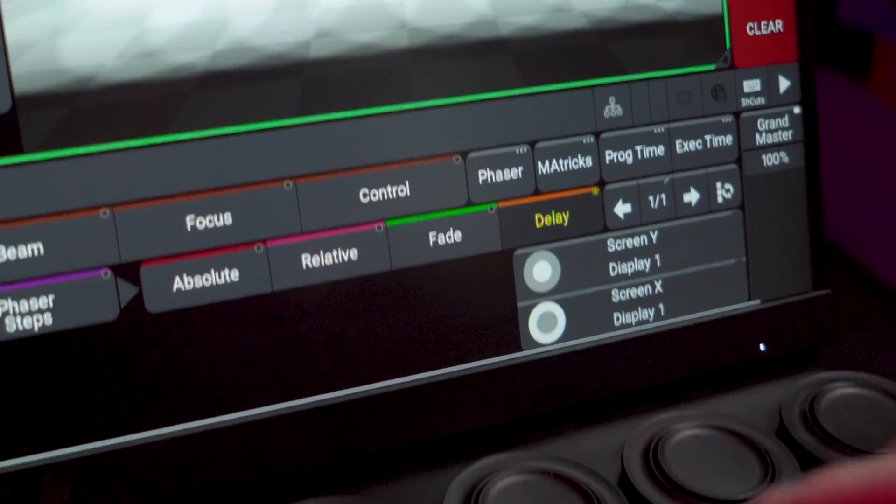
left_click(550, 219)
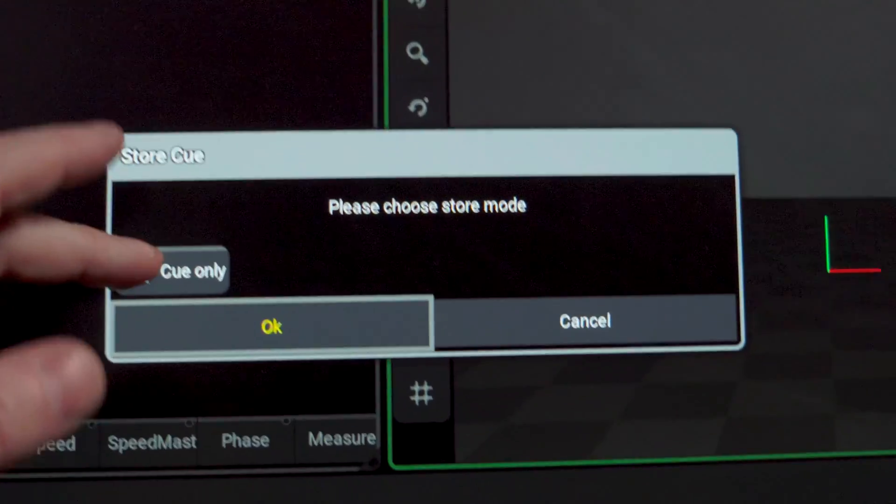
Store cue 0.5 in the Look sequence as Cue only
left_click(271, 327)
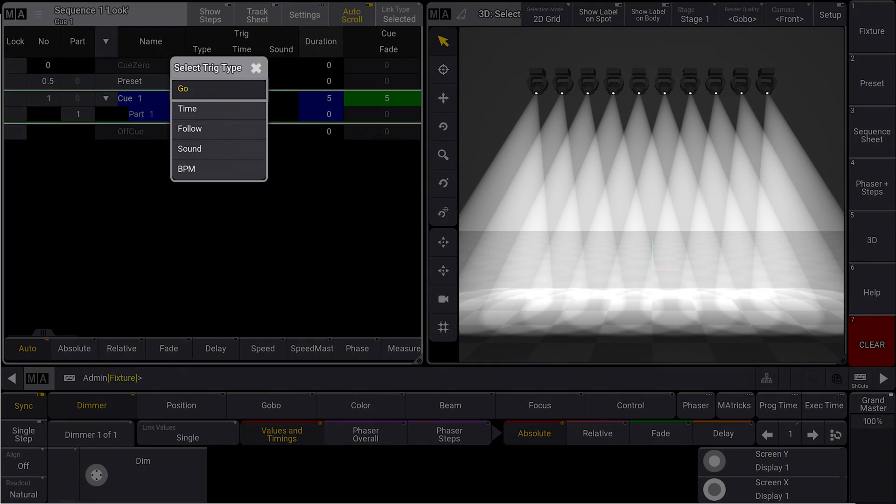
Set Cue 1's trigger type to Time with a 1-second trigger time
left_click(188, 109)
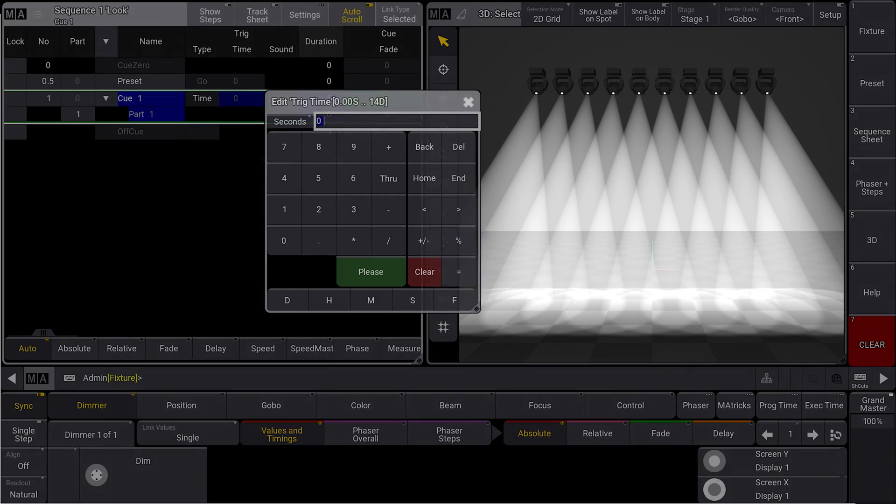
left_click(370, 272)
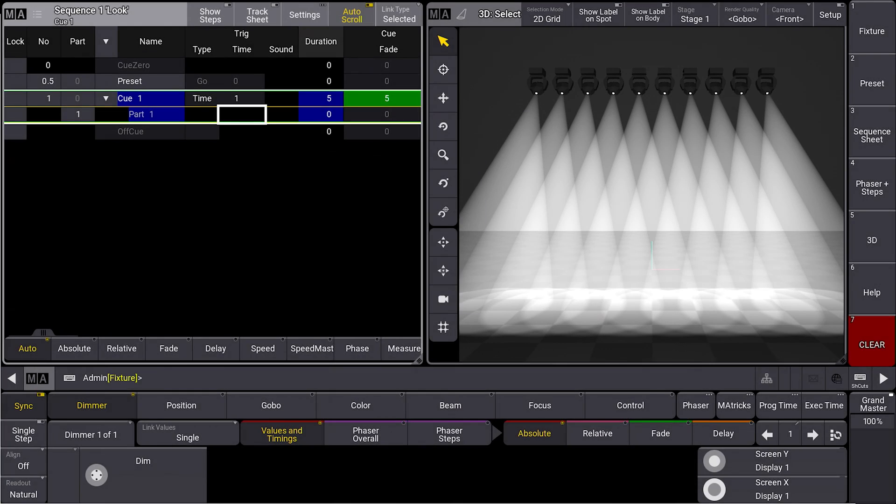